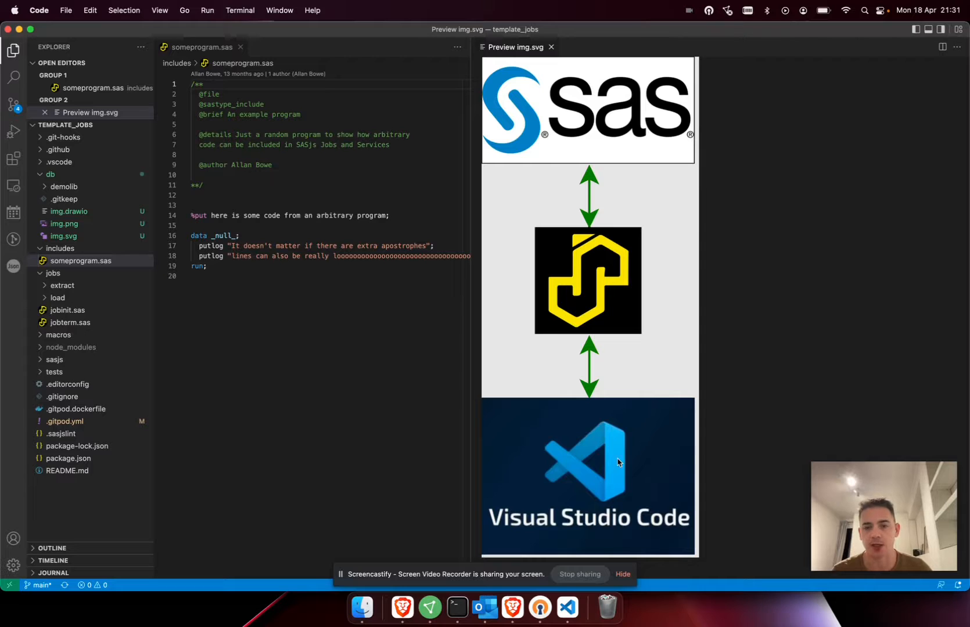
mouse_move(536, 513)
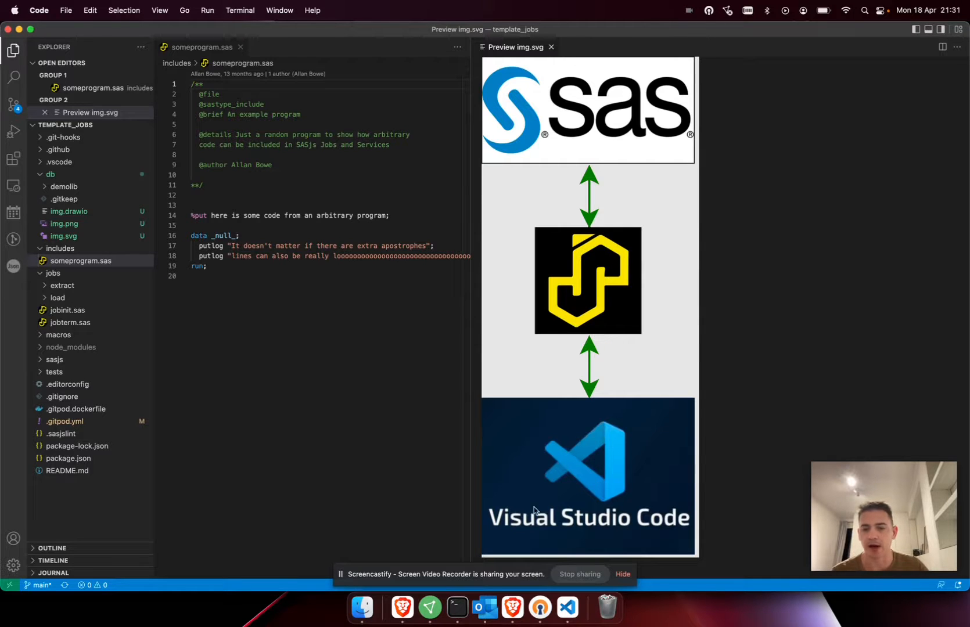
mouse_move(525, 501)
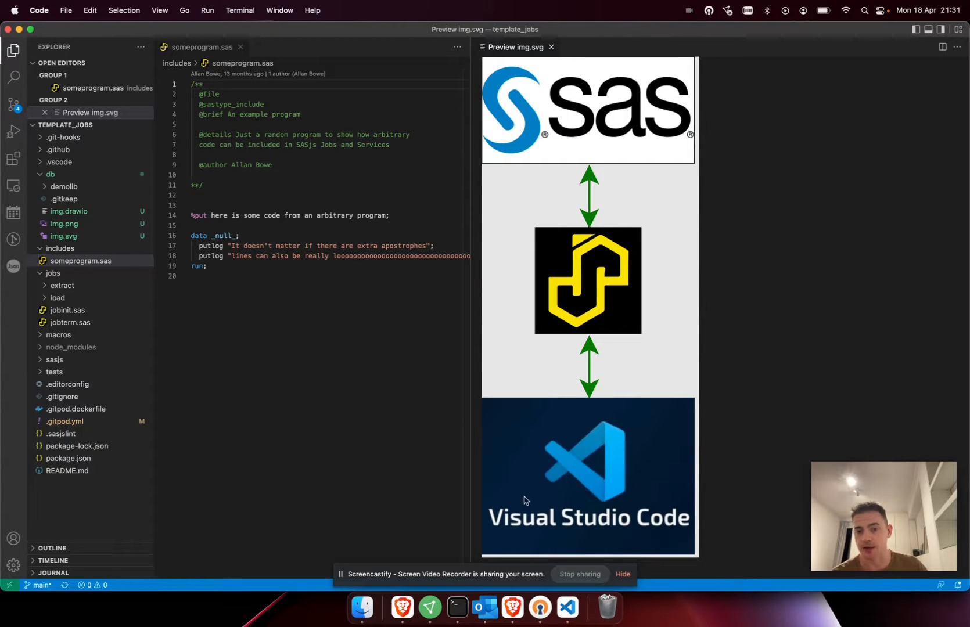
mouse_move(548, 381)
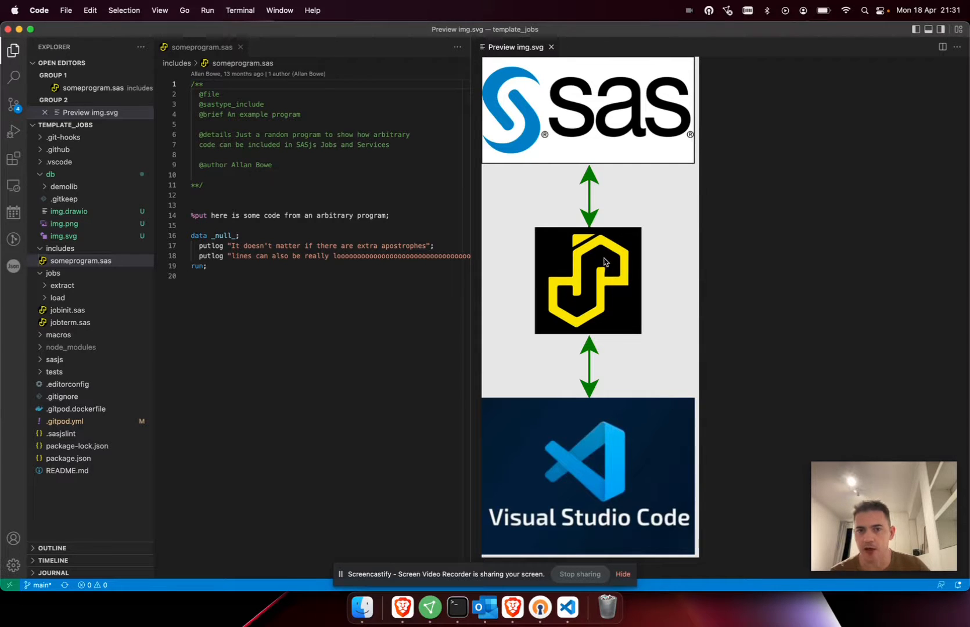
mouse_move(624, 70)
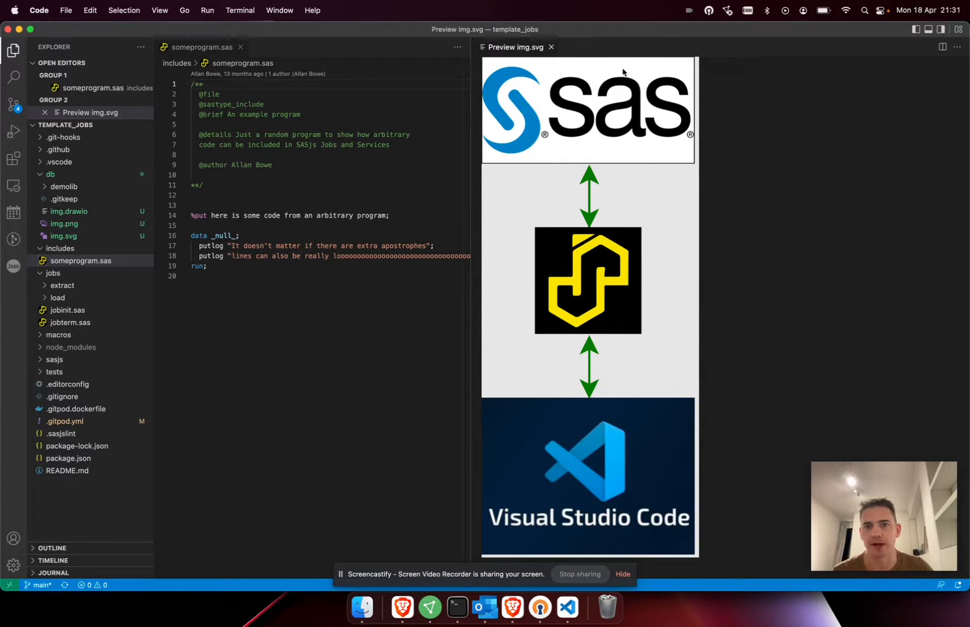
mouse_move(610, 163)
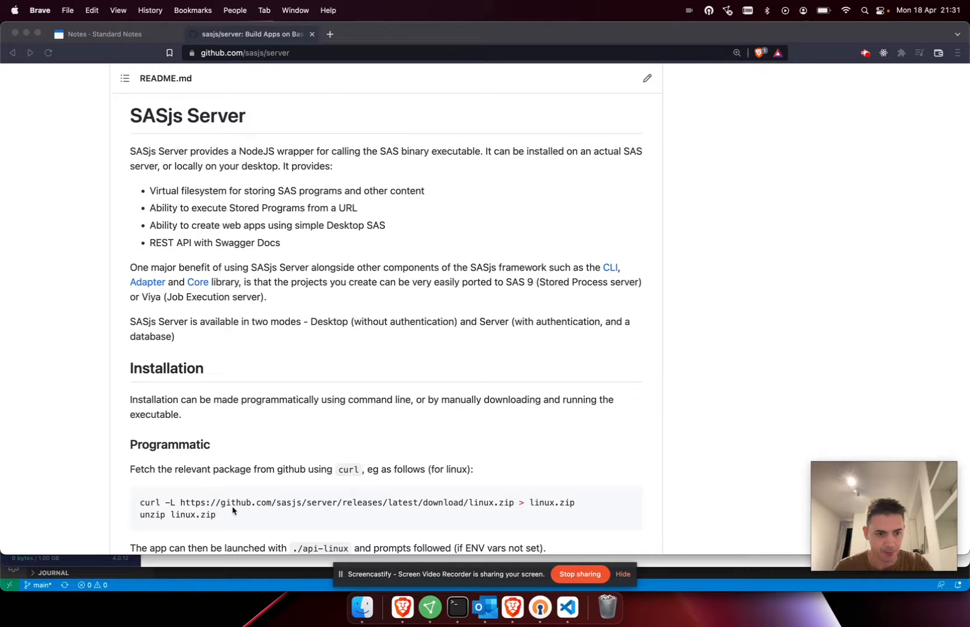
Step: Select the curl download command for linux.zip in the SASjs Server README
double_click(207, 515)
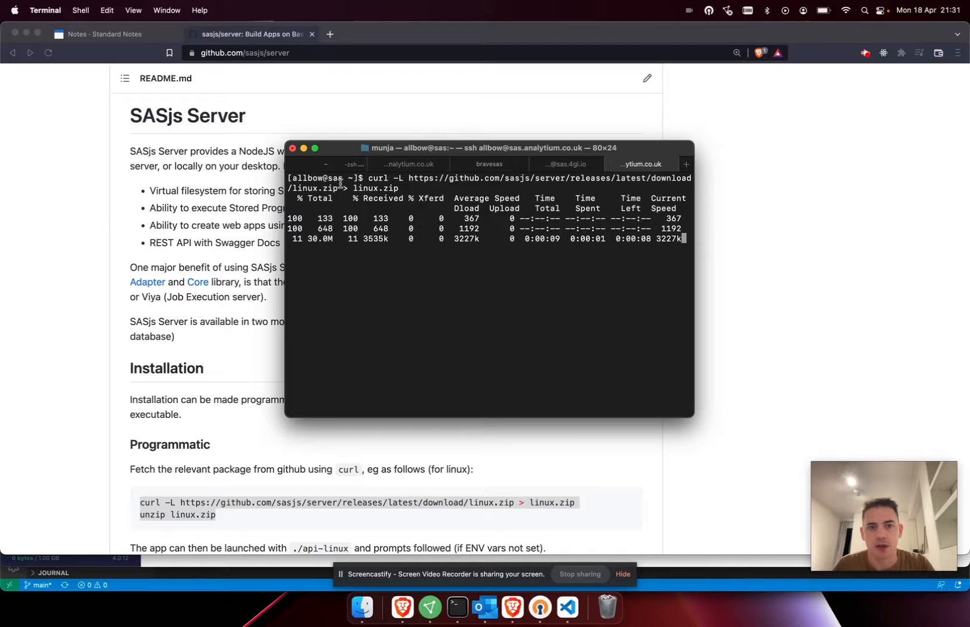
Step: Unzip linux.zip on the server to extract api-linux, then start vi on the current directory
type("unzip linux.zip")
type("y")
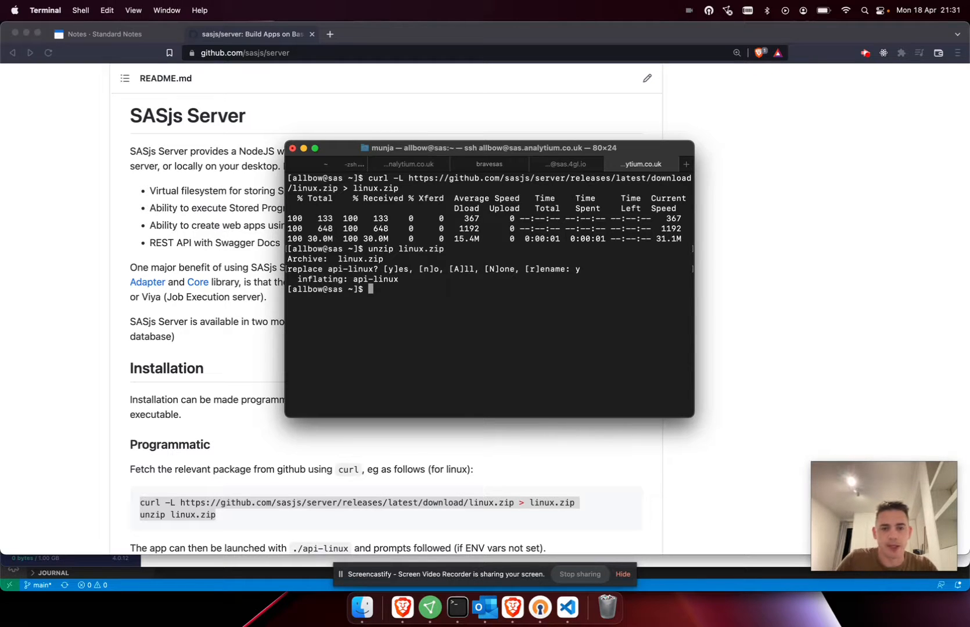
type("vi .")
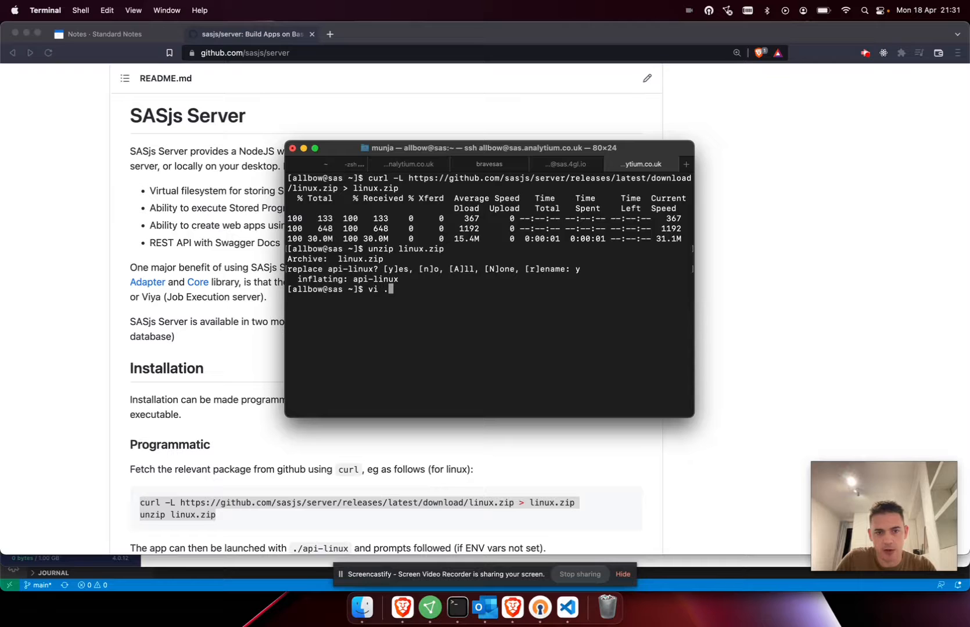
Step: View the .env settings: port 5007, SAS path, drive path, https protocol and desktop mode
key("Enter")
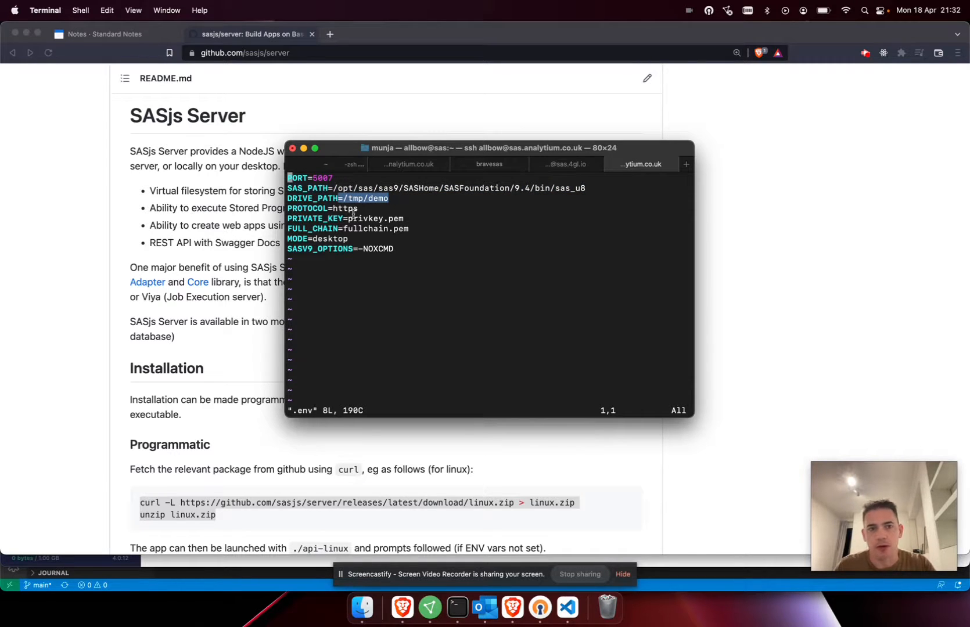
mouse_move(366, 238)
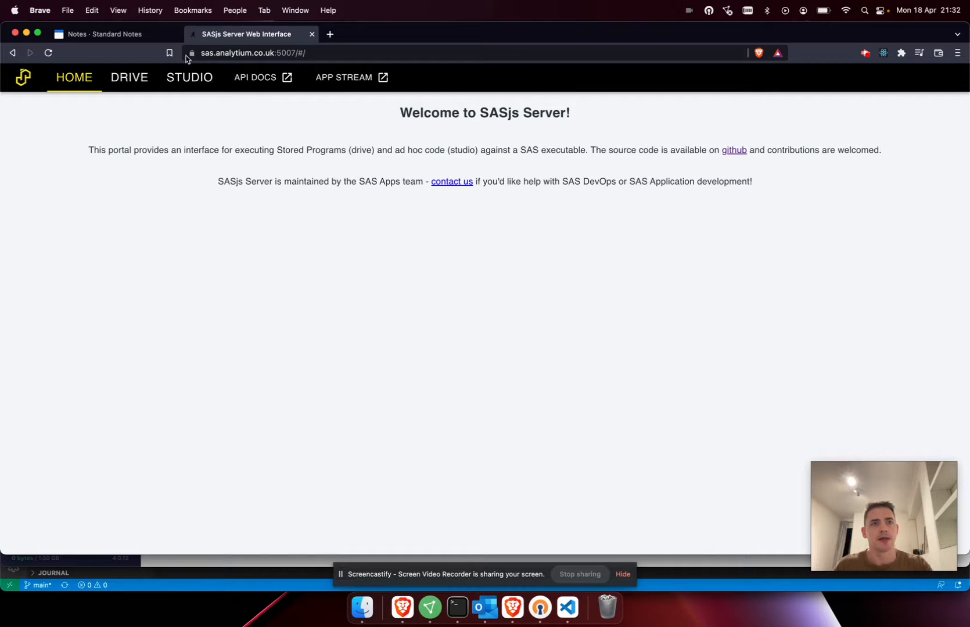
mouse_move(546, 569)
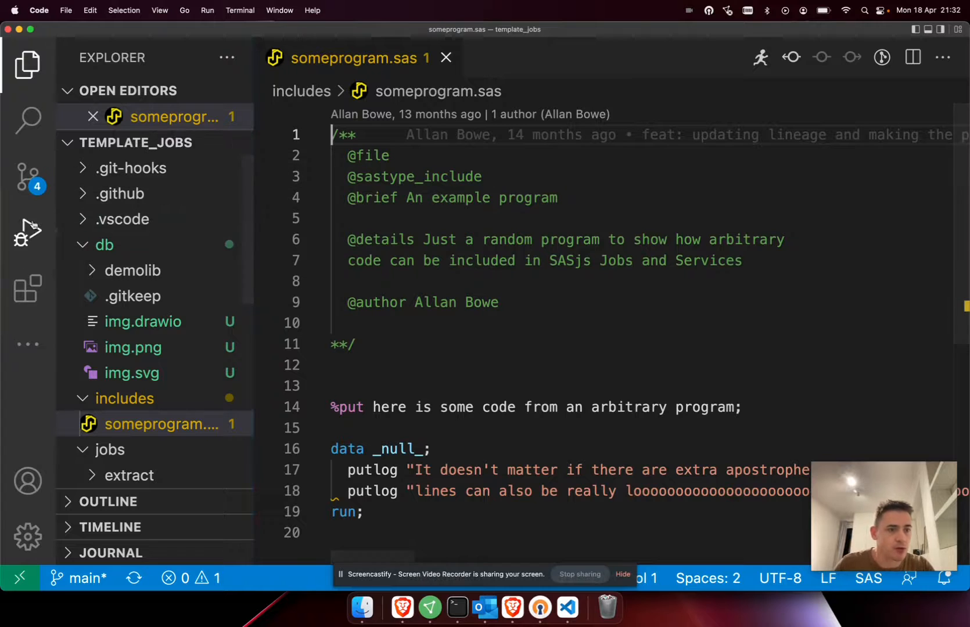
Step: Find the SASjs extension in the marketplace and update it to 1.13.3
left_click(28, 289)
type("sasjs")
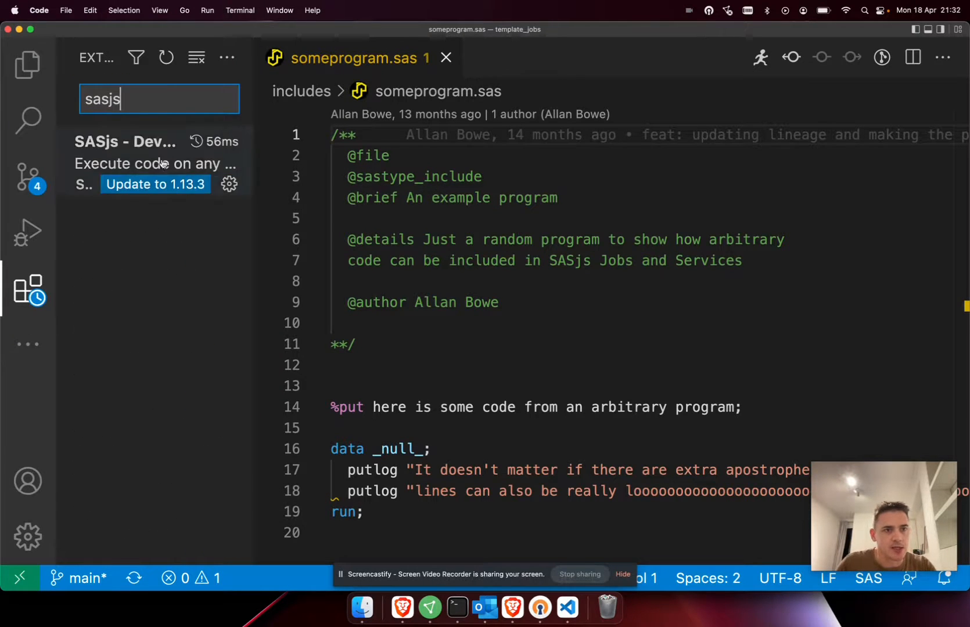
left_click(155, 185)
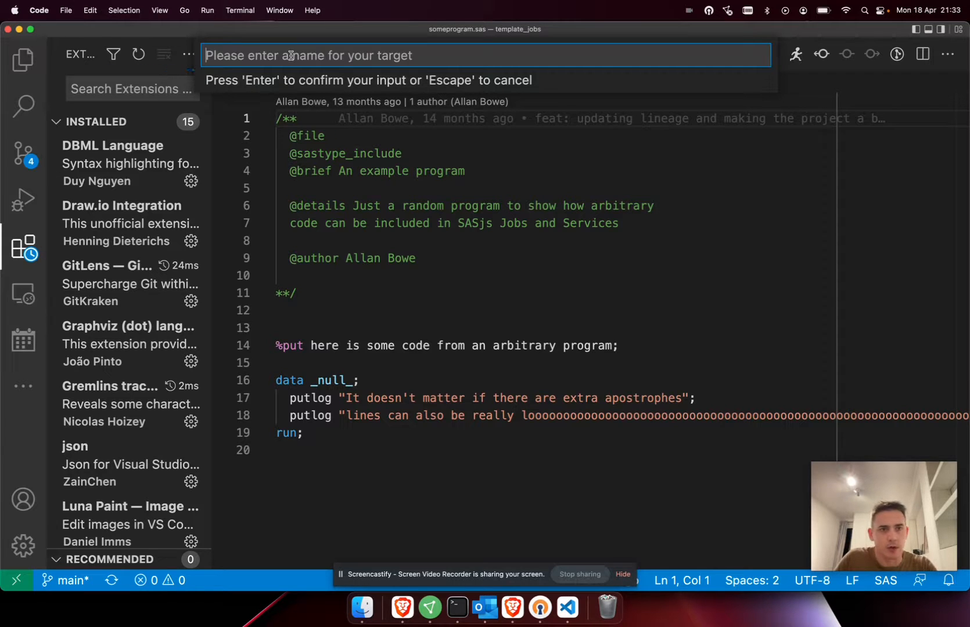
key("Enter")
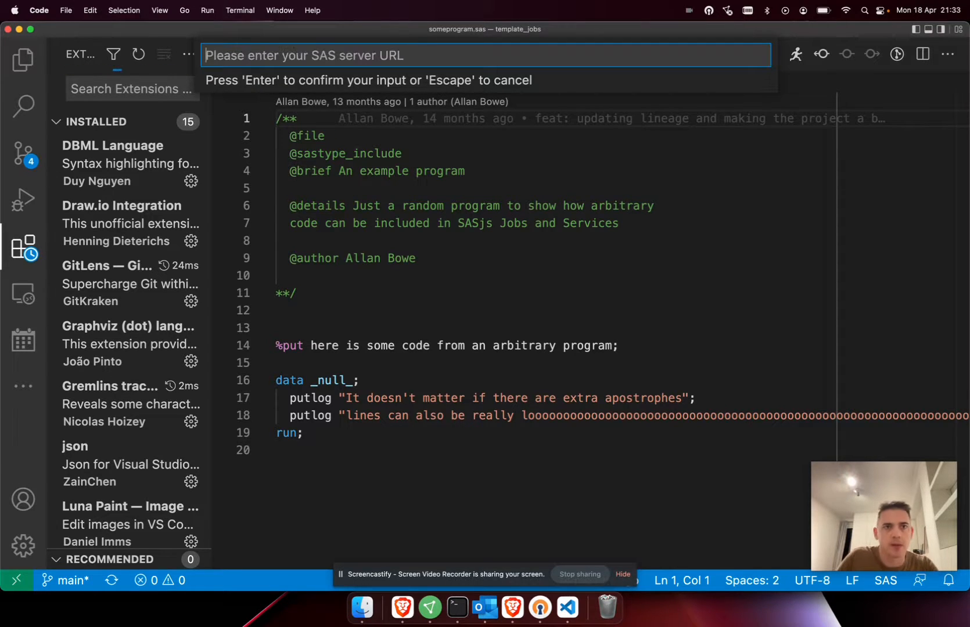
type("https://sas.analyt")
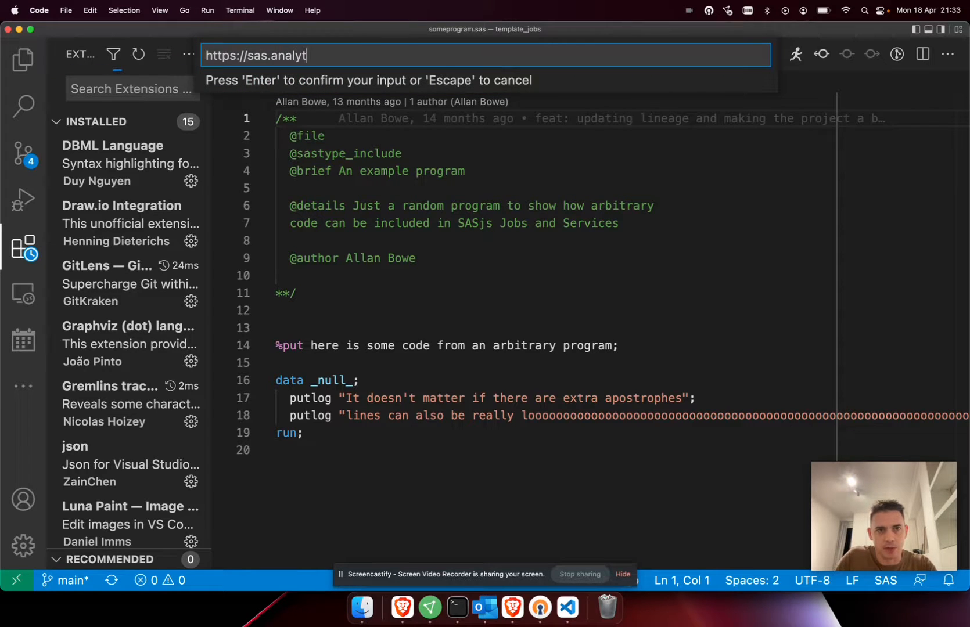
type("ium.co")
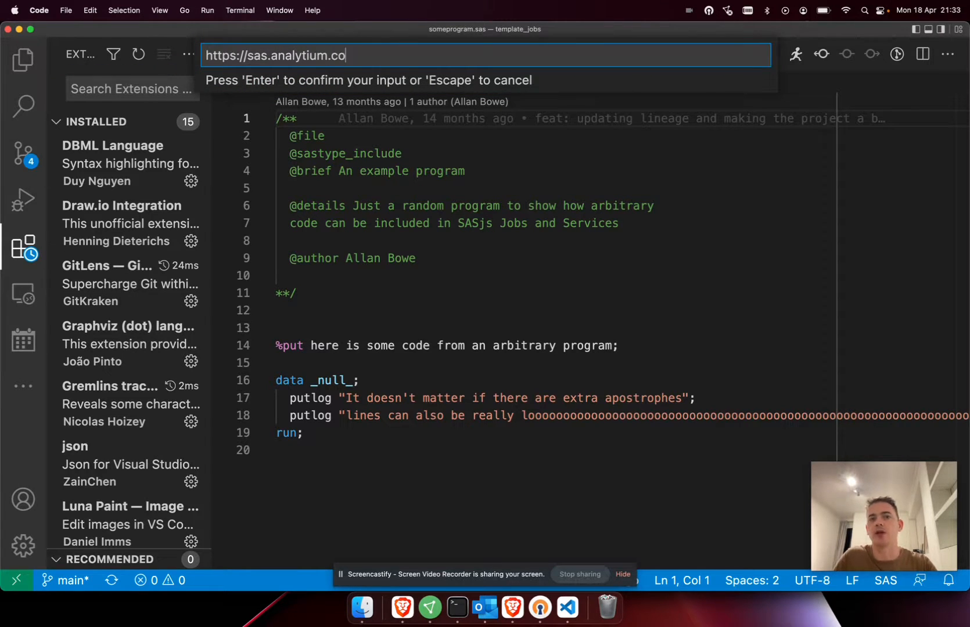
type(".uk:")
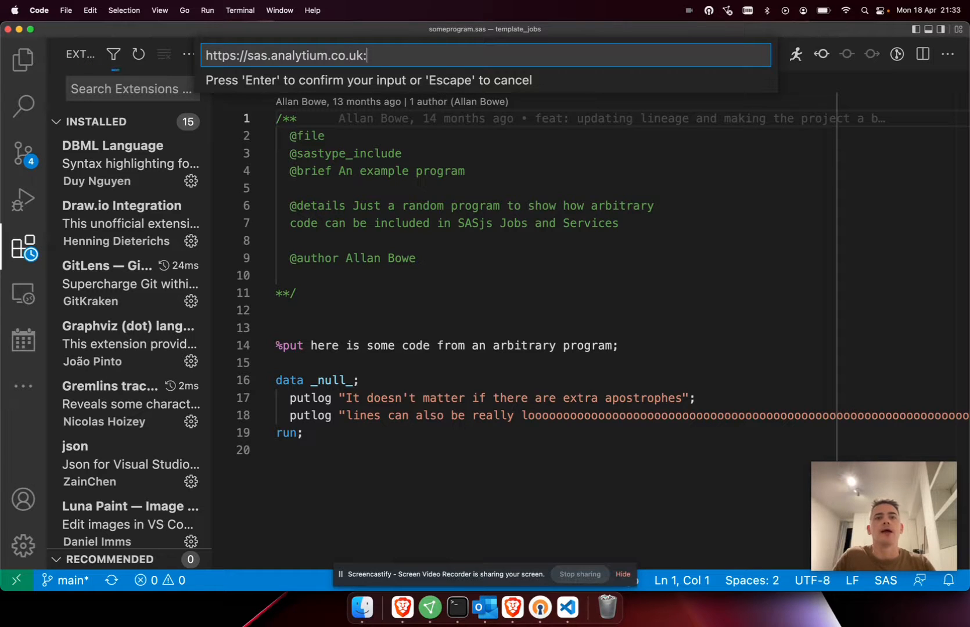
type("5007")
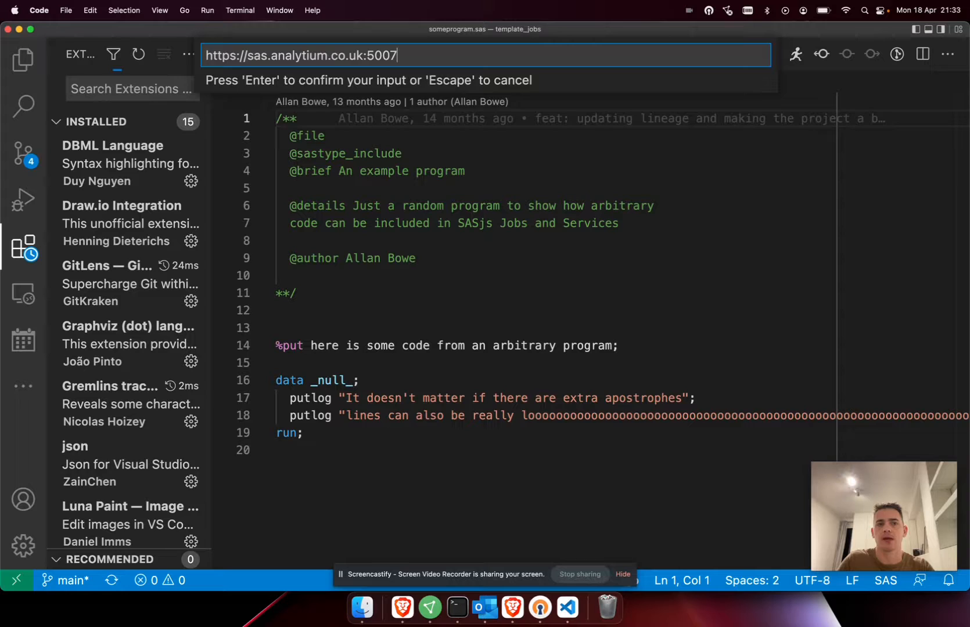
key("Enter")
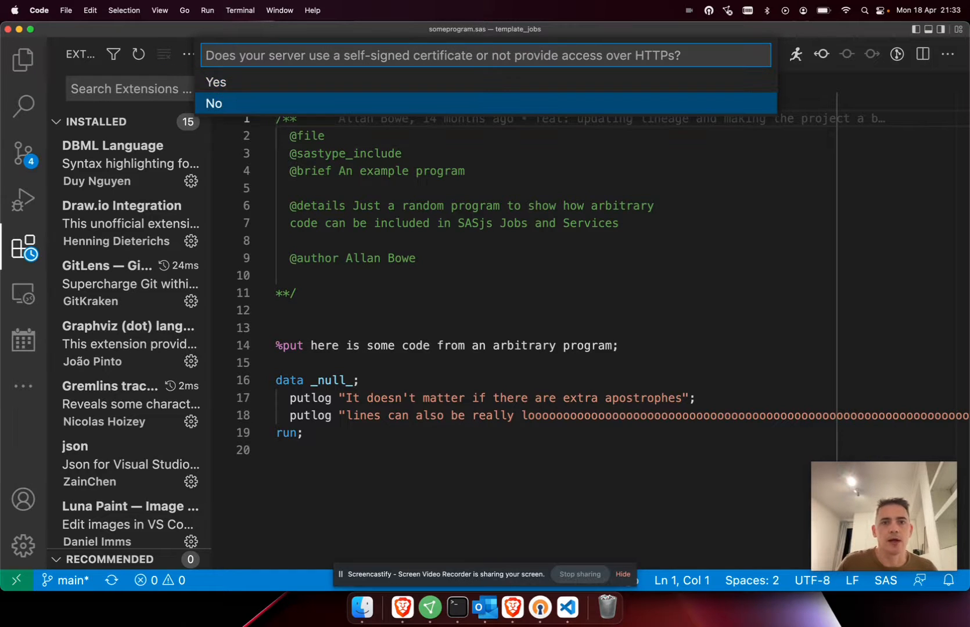
left_click(214, 103)
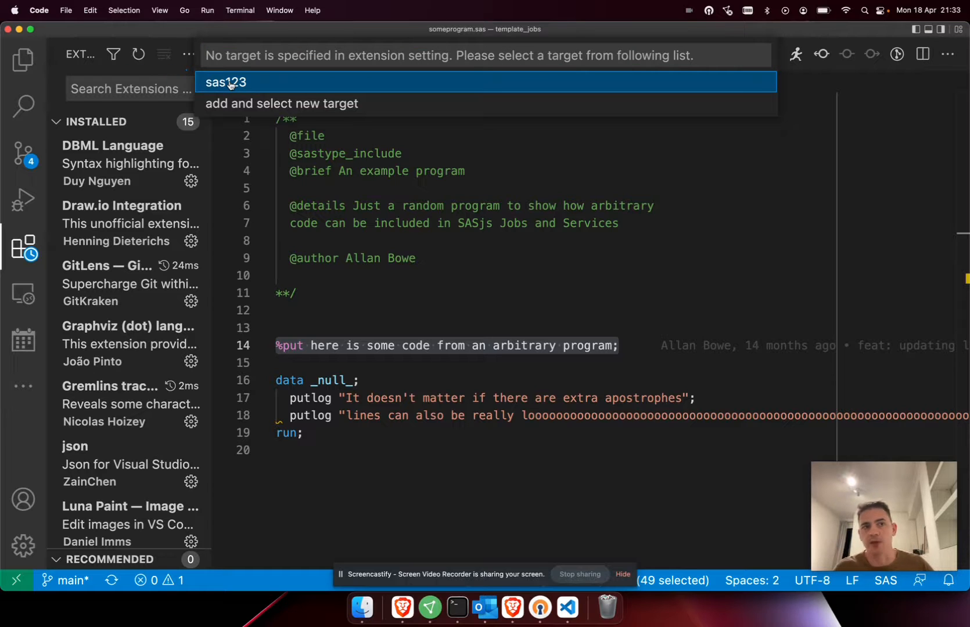
Step: Choose sas123 as the target for running the selected SAS code
left_click(225, 82)
type("%put")
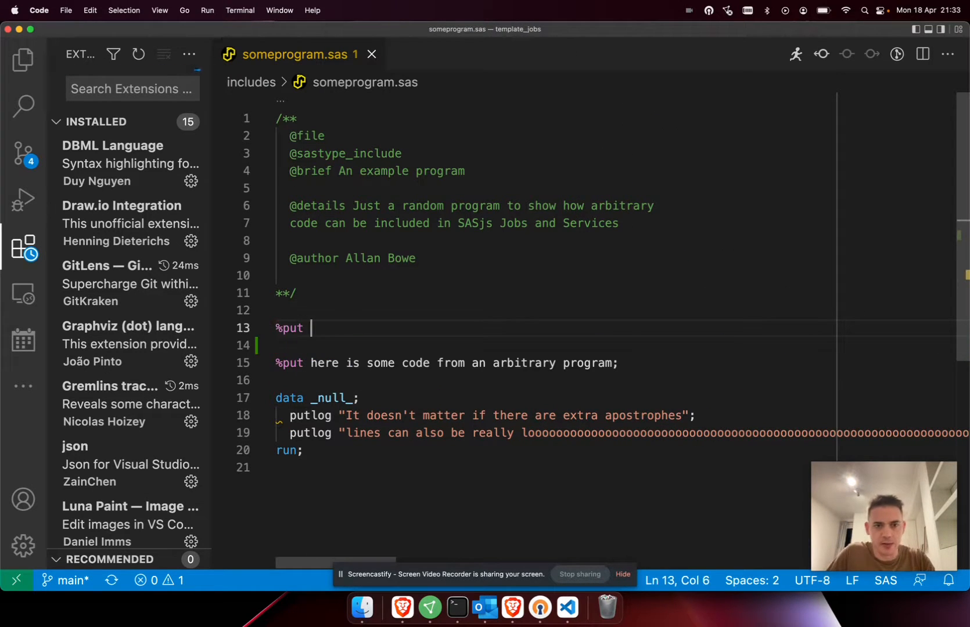
Step: Add the line %put &=sysvlong; to someprogram.sas for running on the server
type("&=sysvlong;")
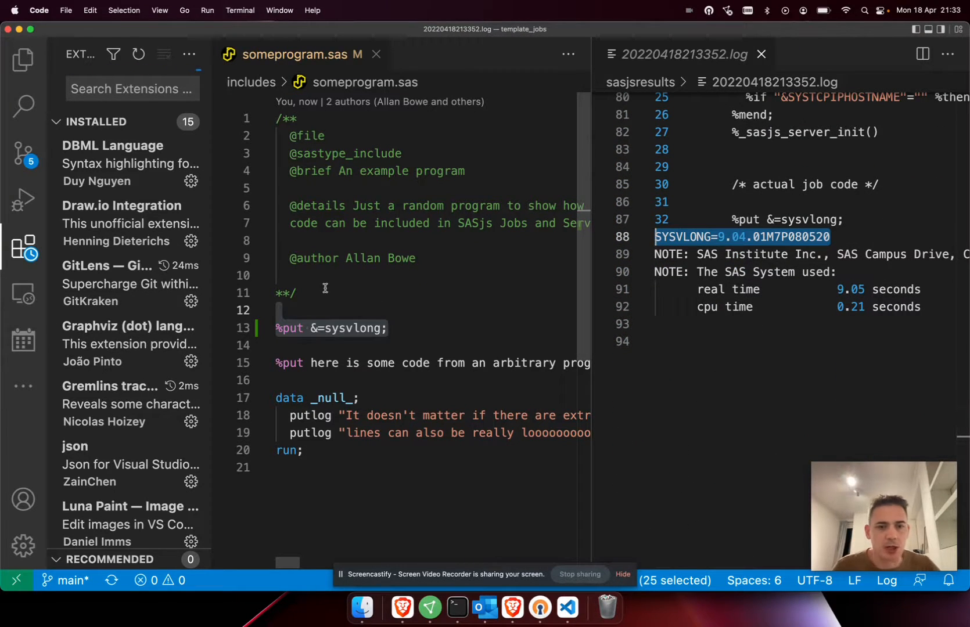
mouse_move(446, 322)
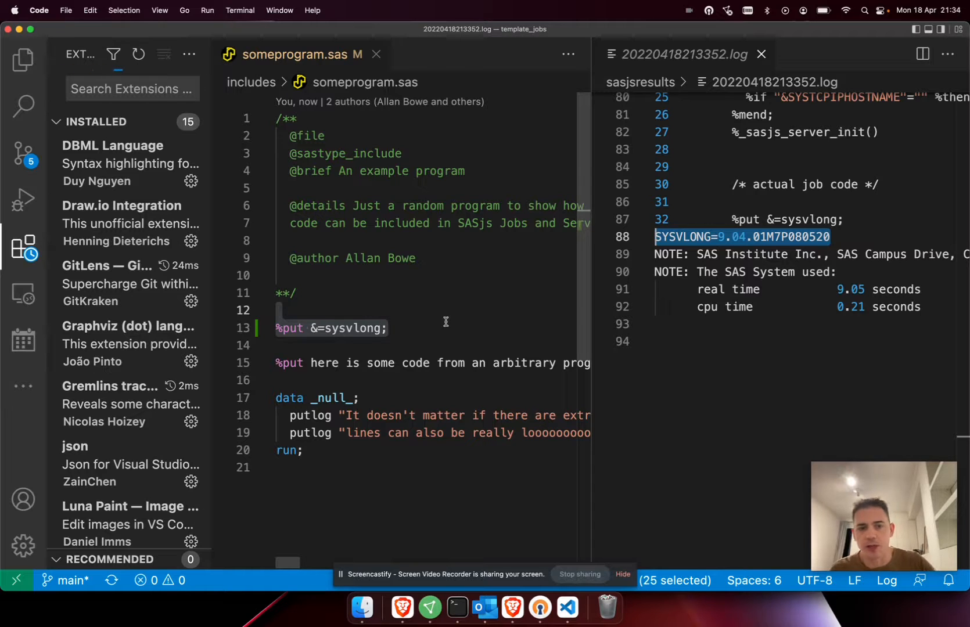